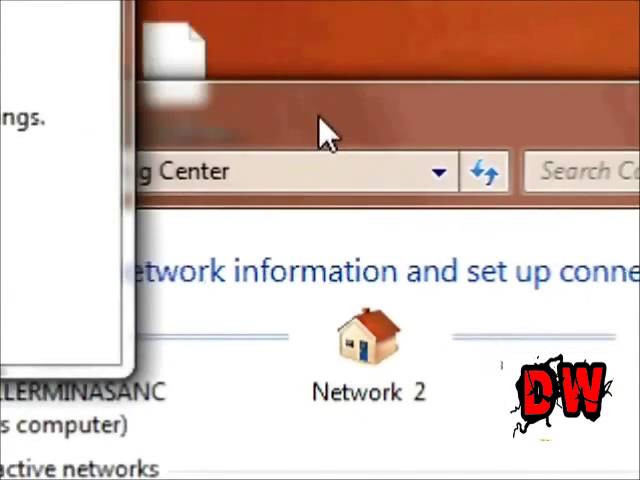
Show the network adapter connections list via 'Change adapter settings'
{"action": "scroll", "scroll_direction": "down", "scroll_amount": 3}
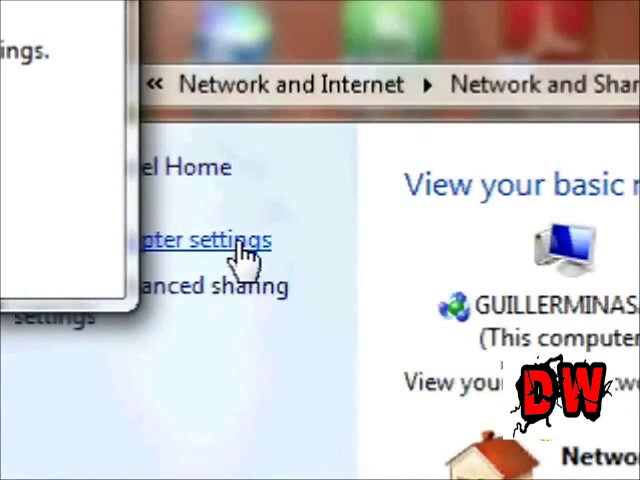
{"action": "left_click", "coordinate": [204, 240]}
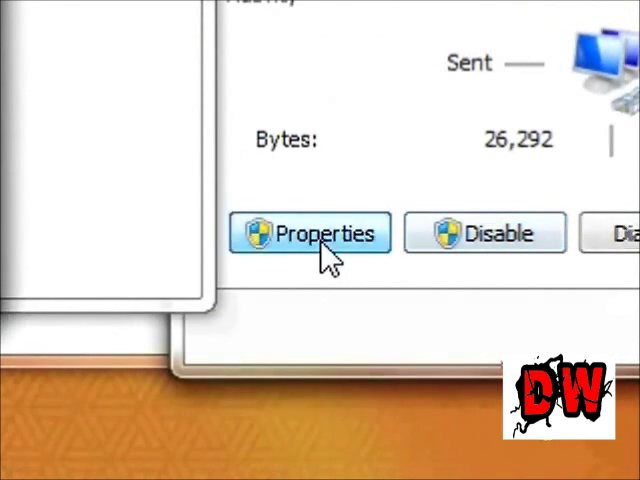
Reach the Realtek adapter's Driver details through the connection's Properties and Configure
{"action": "left_click", "coordinate": [310, 232]}
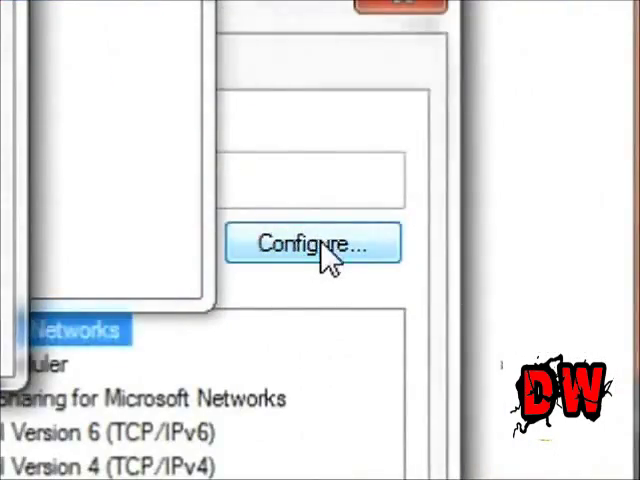
{"action": "left_click", "coordinate": [312, 244]}
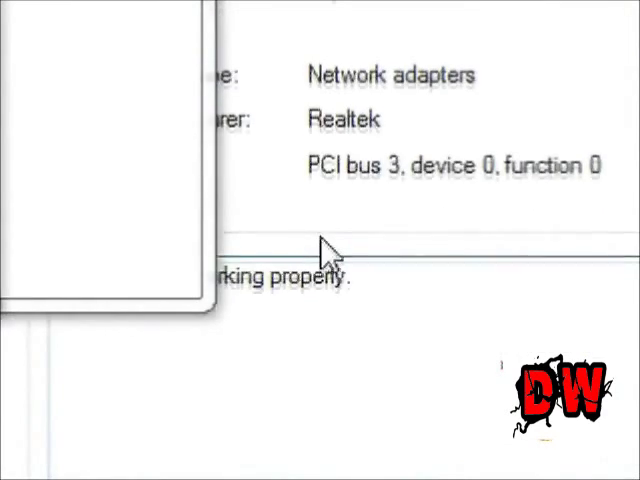
{"action": "left_click", "coordinate": [308, 224]}
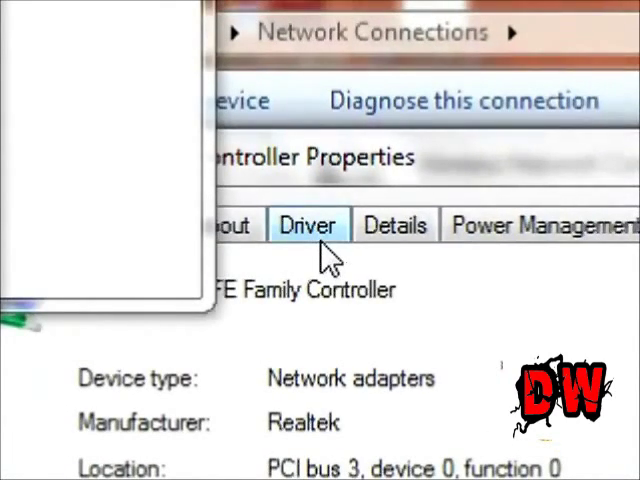
{"action": "left_click", "coordinate": [308, 224]}
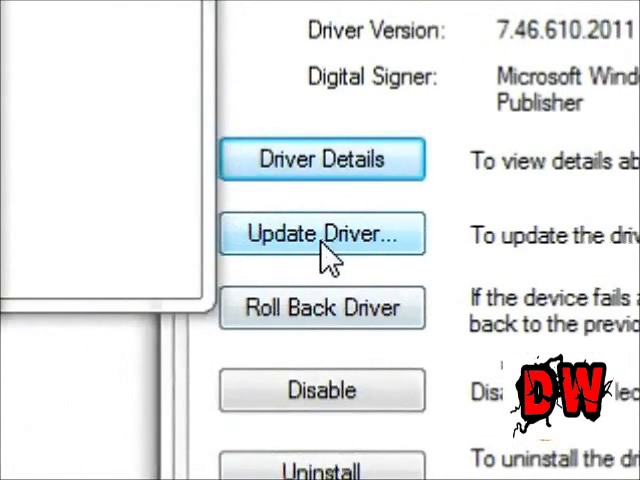
Start Update Driver, then close the Status and Network Connections windows back to the desktop
{"action": "left_click", "coordinate": [320, 232]}
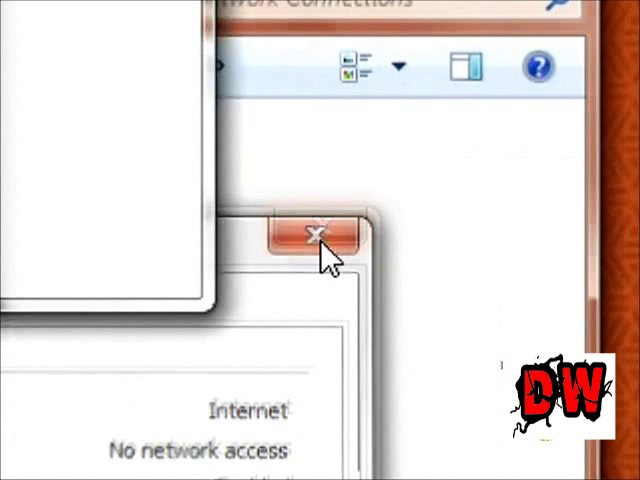
{"action": "left_click", "coordinate": [316, 234]}
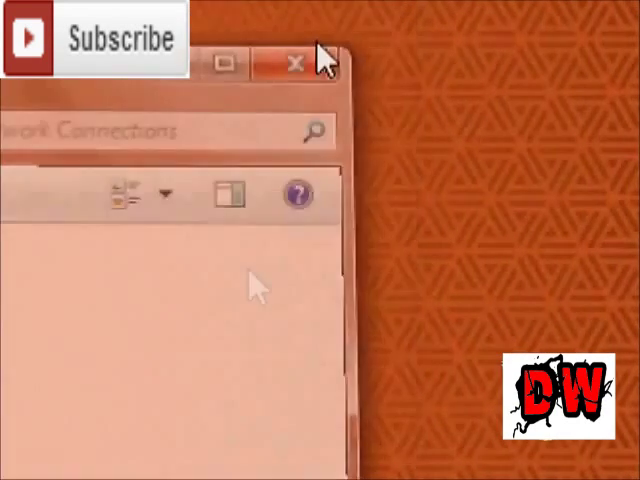
{"action": "left_click", "coordinate": [292, 64]}
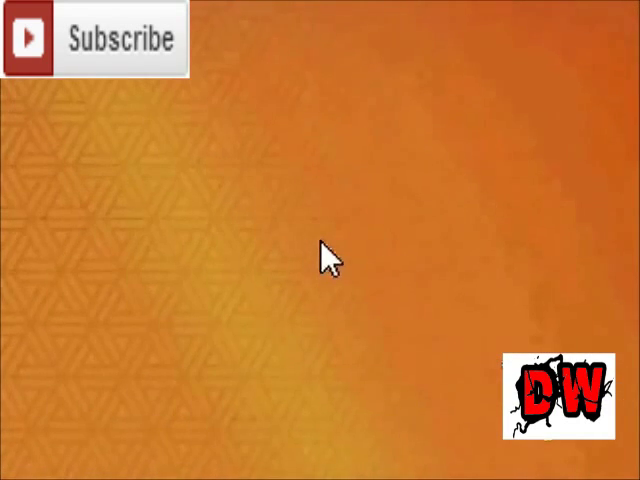
{"action": "left_click", "coordinate": [250, 240]}
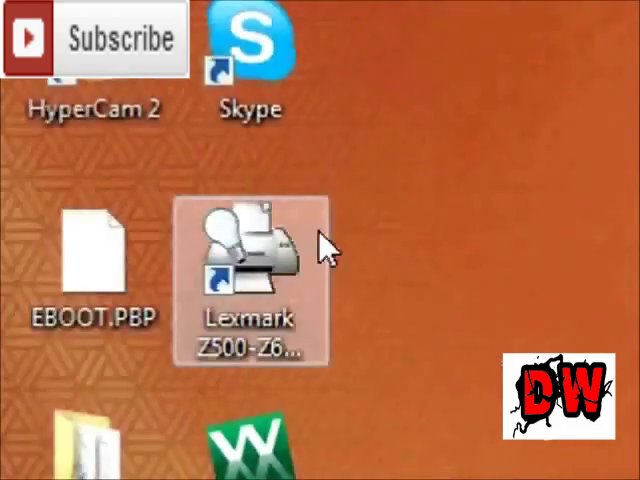